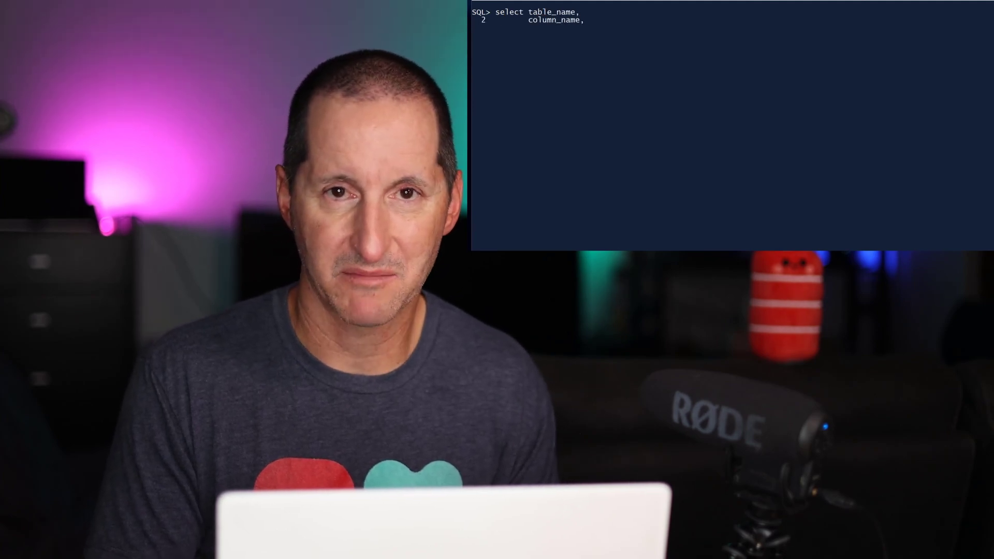
text(constraint_name,)
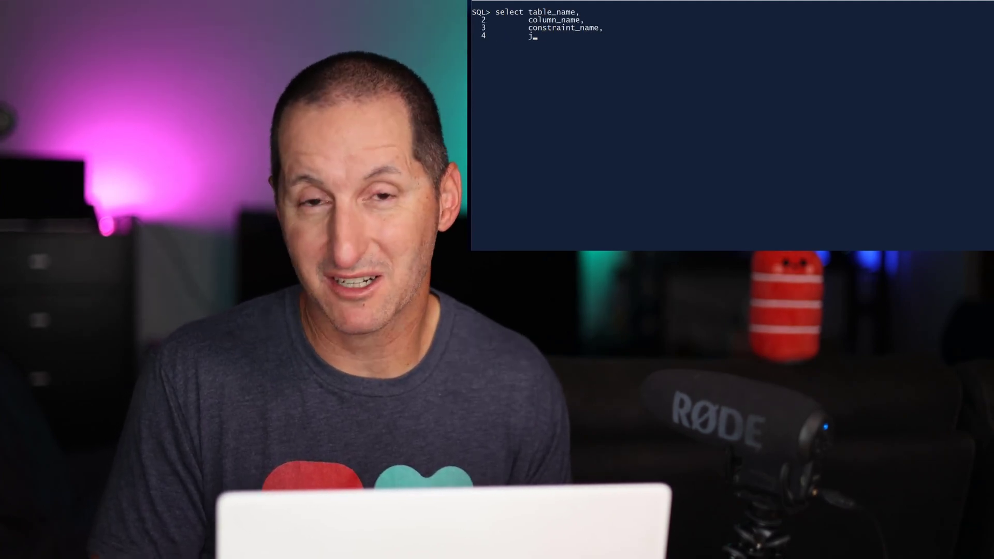